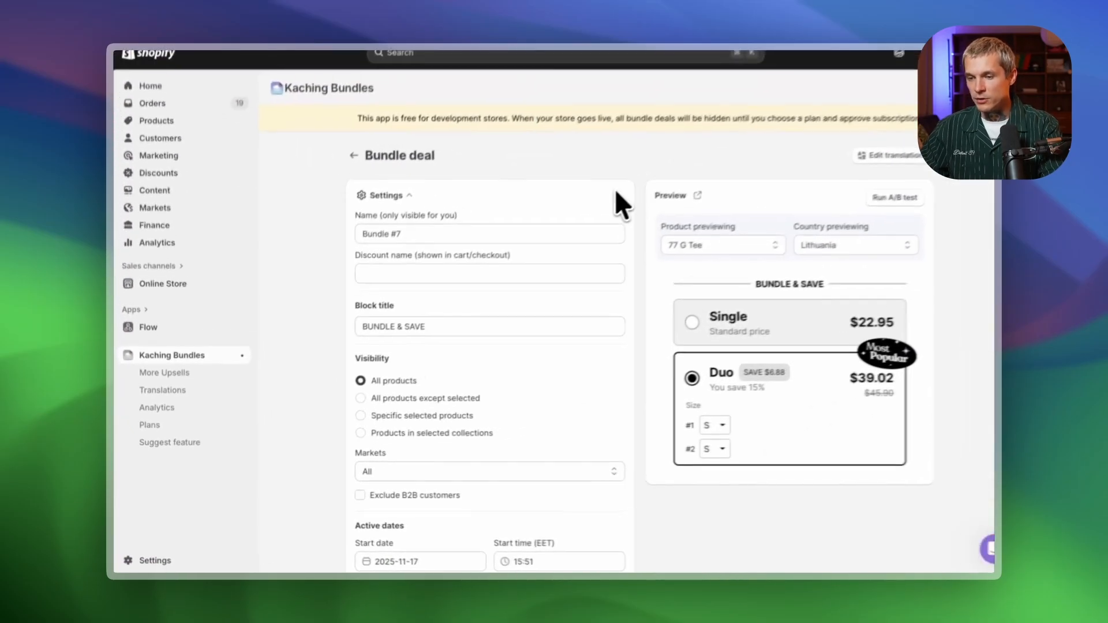
Name the bundle 'Tshirt bundle' and limit visibility to products in one selected collection
{"action": "type", "text": "Tshirt bundle"}
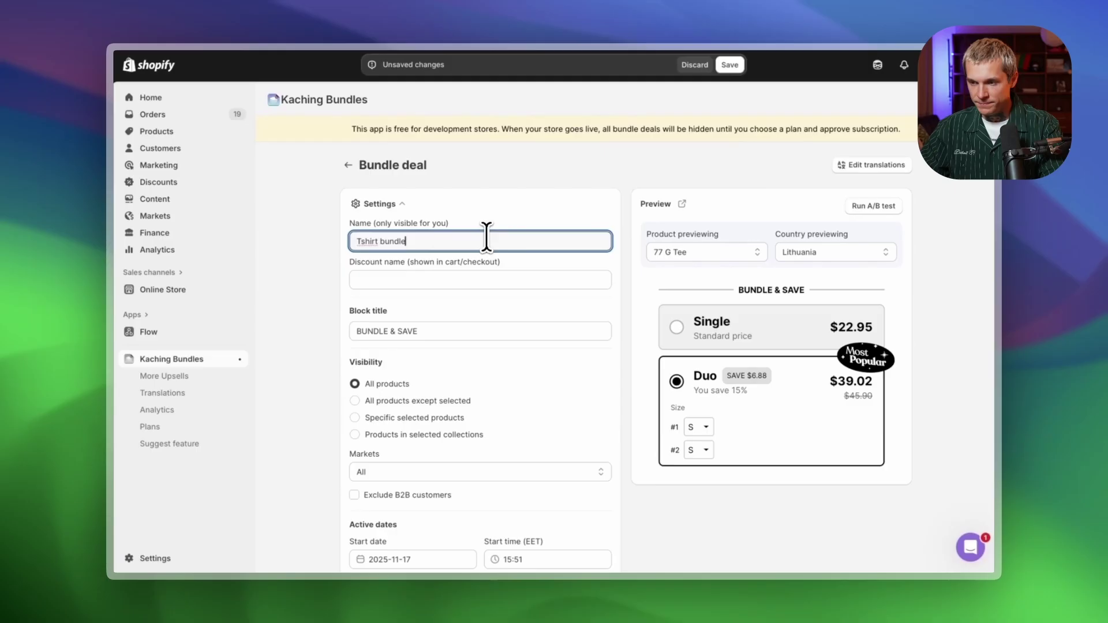
{"action": "scroll", "scroll_direction": "down", "scroll_amount": 3}
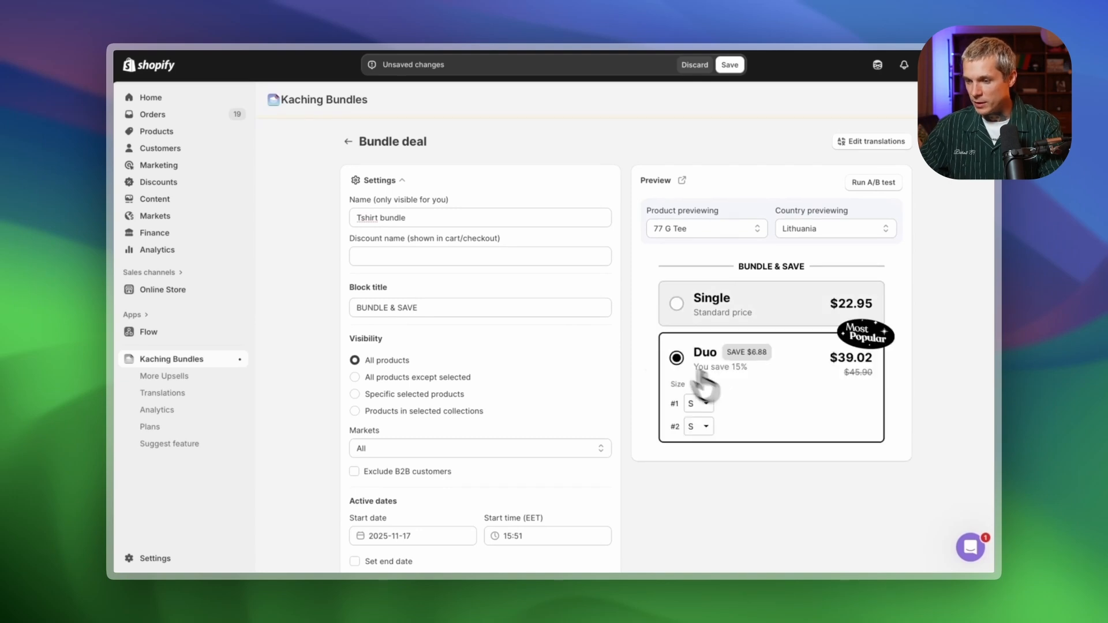
{"action": "scroll", "scroll_direction": "down", "scroll_amount": 3}
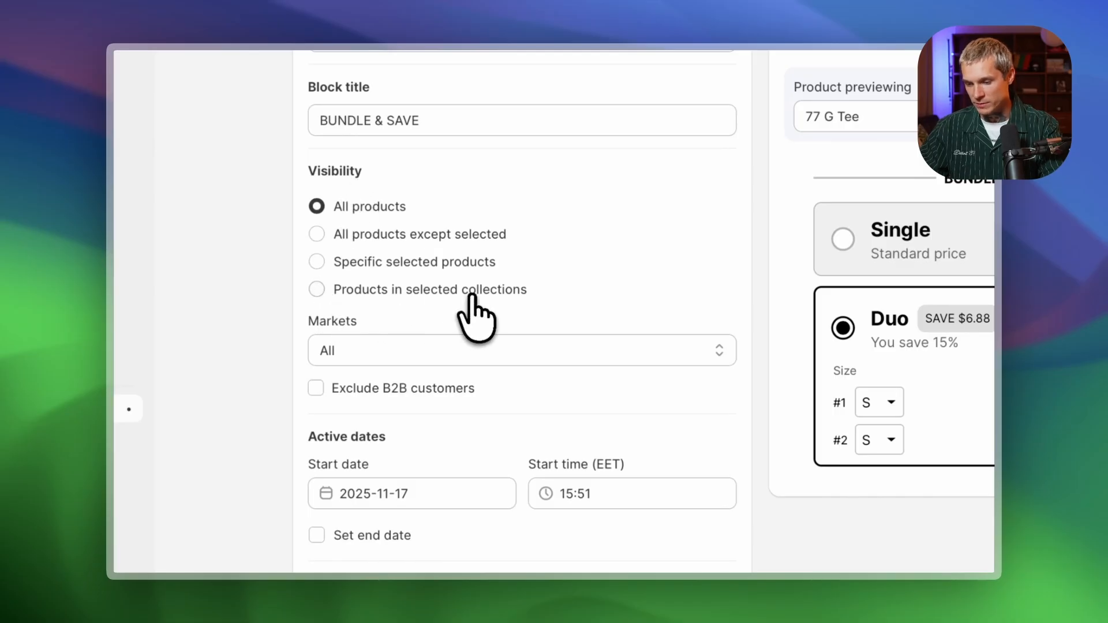
{"action": "left_click", "coordinate": [316, 289]}
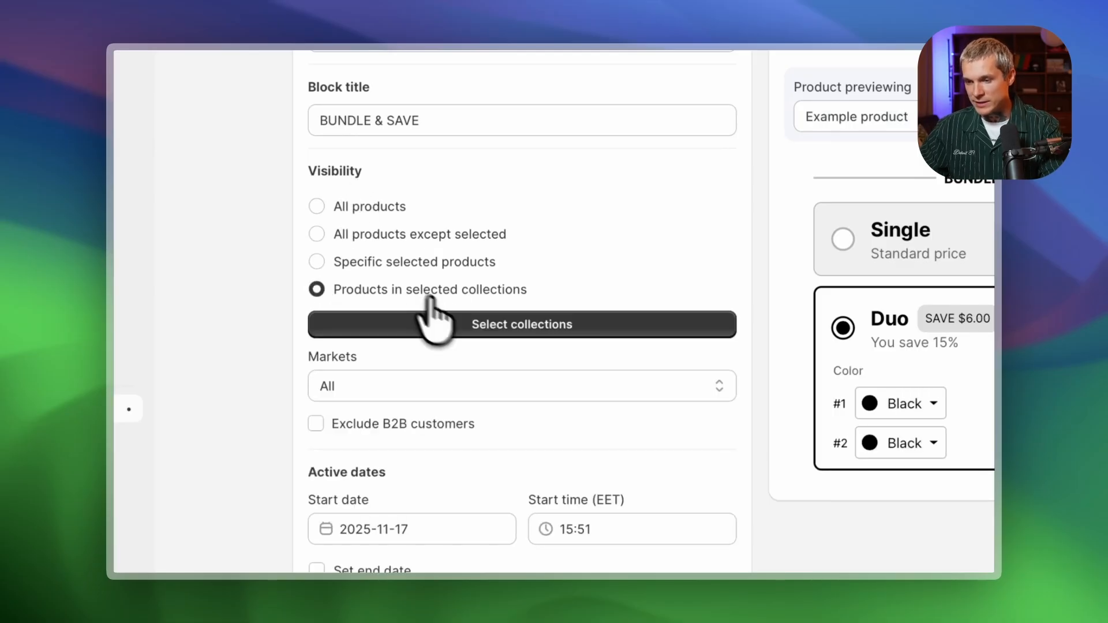
{"action": "left_click", "coordinate": [521, 324]}
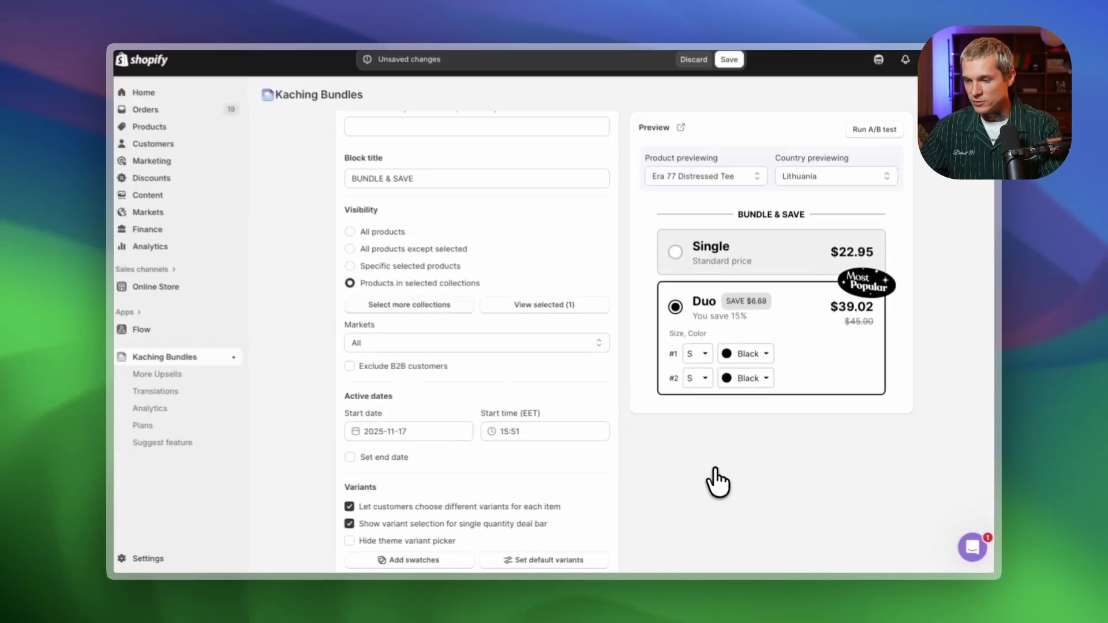
Add swatches to the variant picker's Color option, replacing the default dropdown
{"action": "left_click", "coordinate": [409, 560]}
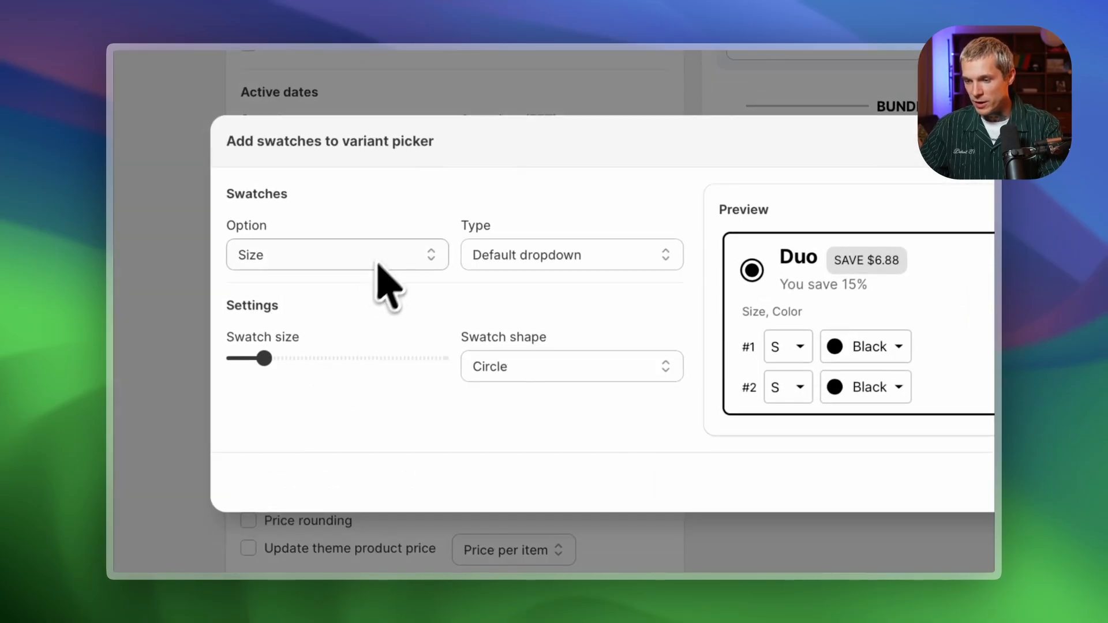
{"action": "left_click", "coordinate": [337, 255]}
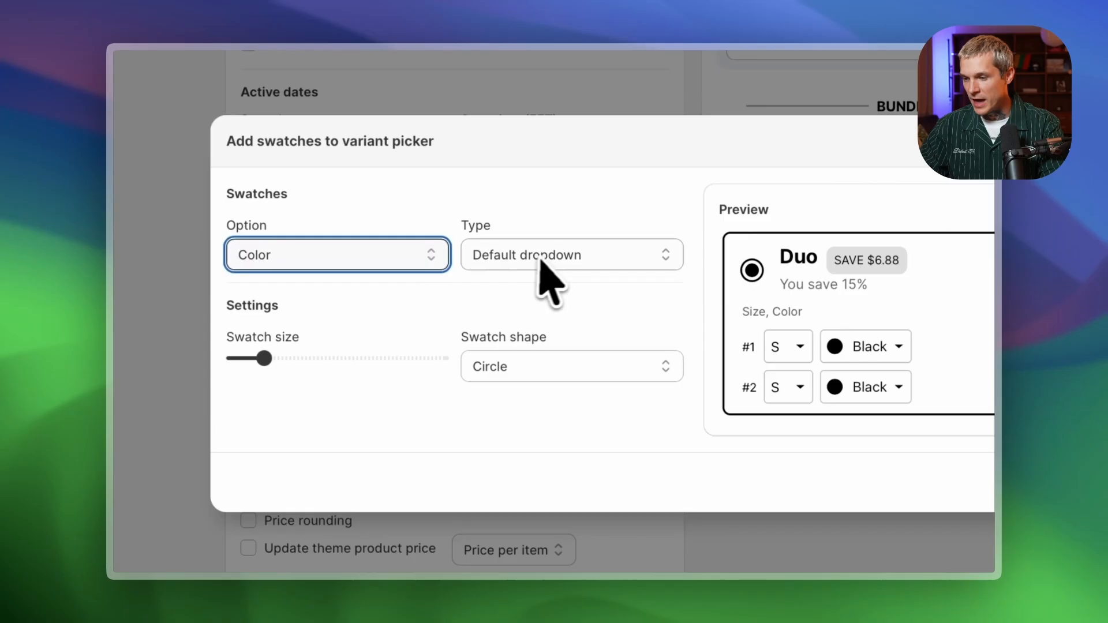
{"action": "left_click", "coordinate": [572, 255]}
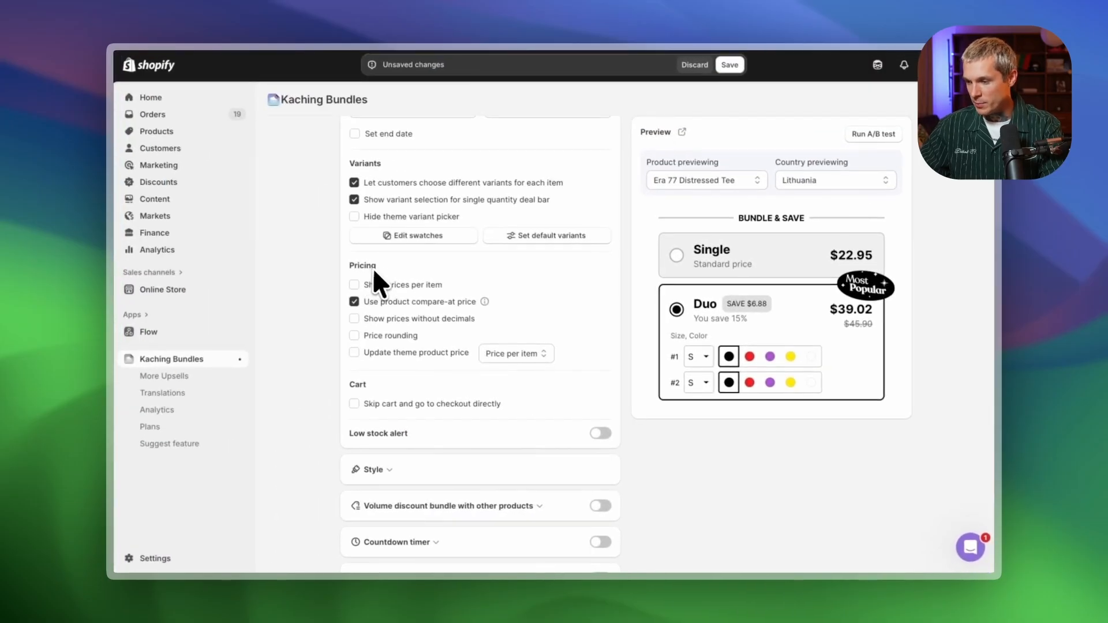
Turn on per-item prices in the deal bars, showing the Duo at $19.51 each
{"action": "left_click", "coordinate": [354, 284]}
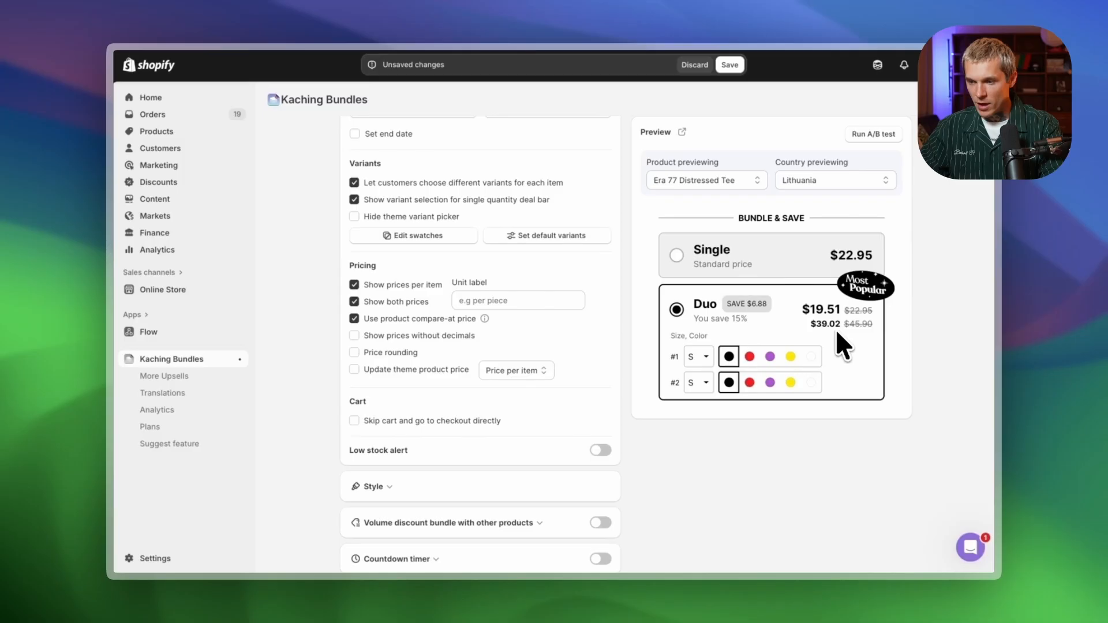
Make the save label and badge orange in Style, and enable the countdown timer
{"action": "left_click", "coordinate": [371, 487]}
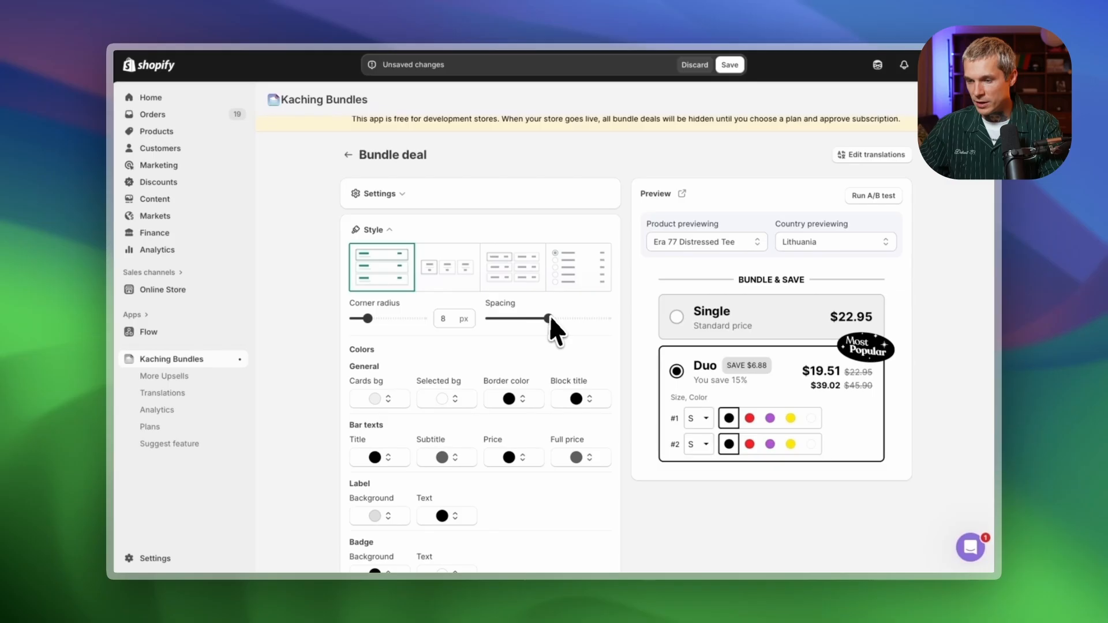
{"action": "scroll", "scroll_direction": "down", "scroll_amount": 3}
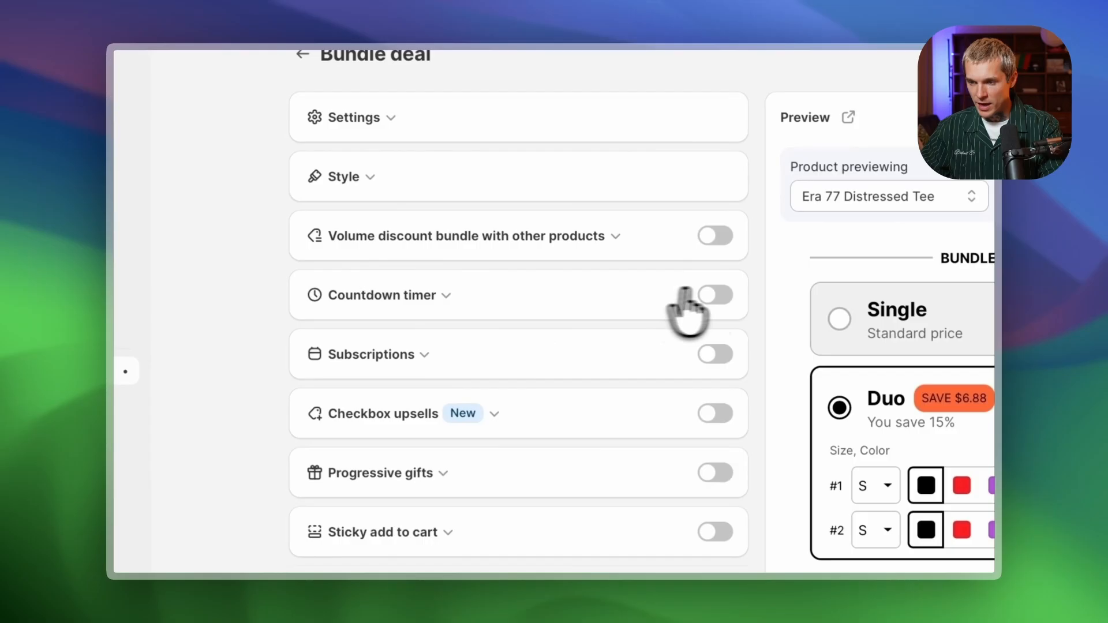
{"action": "left_click", "coordinate": [715, 295]}
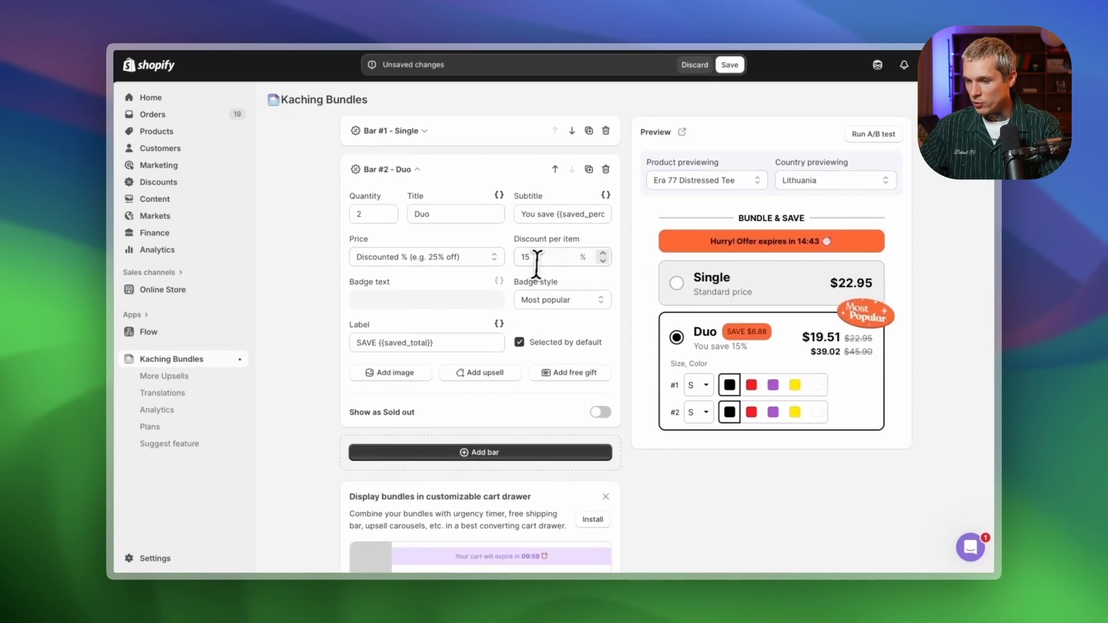
Add a third bar: Trio, quantity 3, 25% discount per item
{"action": "left_click", "coordinate": [562, 299]}
{"action": "type", "text": "25"}
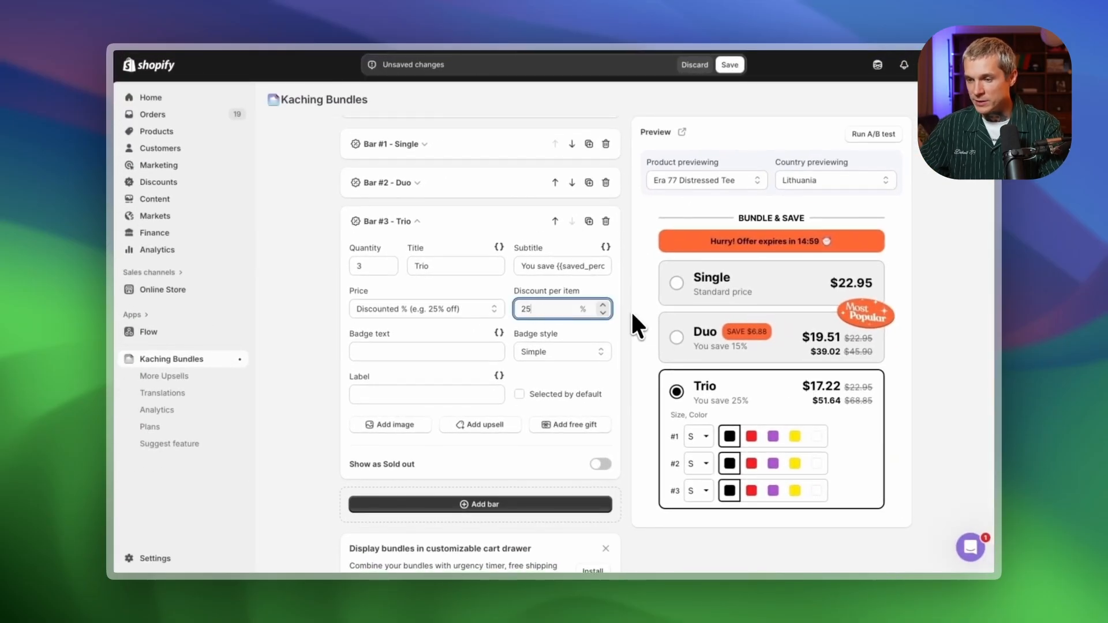
{"action": "scroll", "scroll_direction": "down", "scroll_amount": 3}
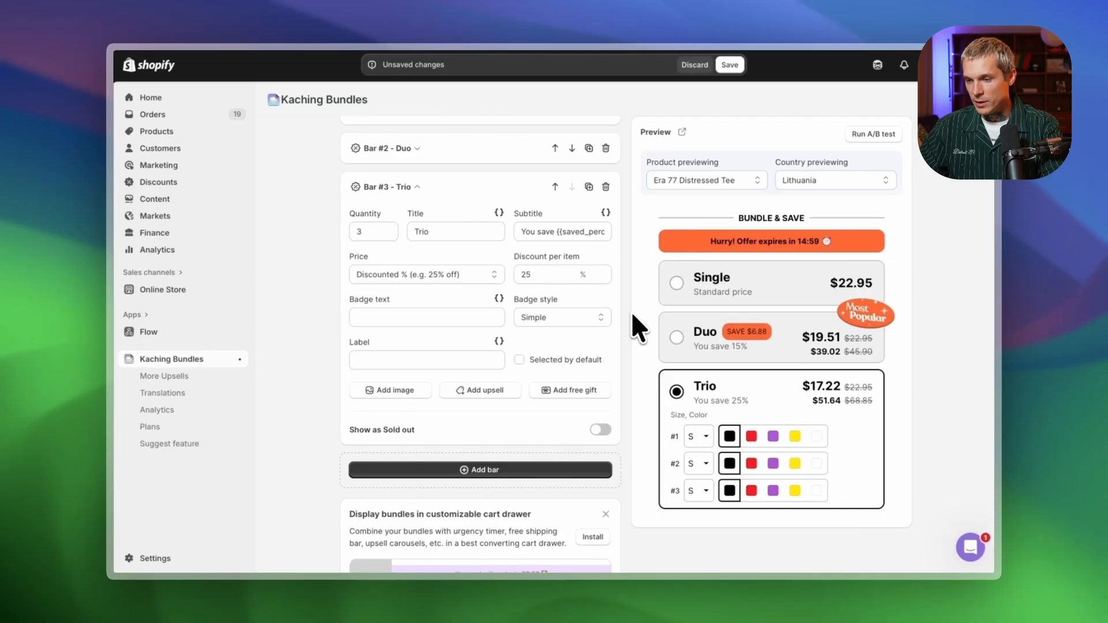
{"action": "mouse_move", "coordinate": [756, 399]}
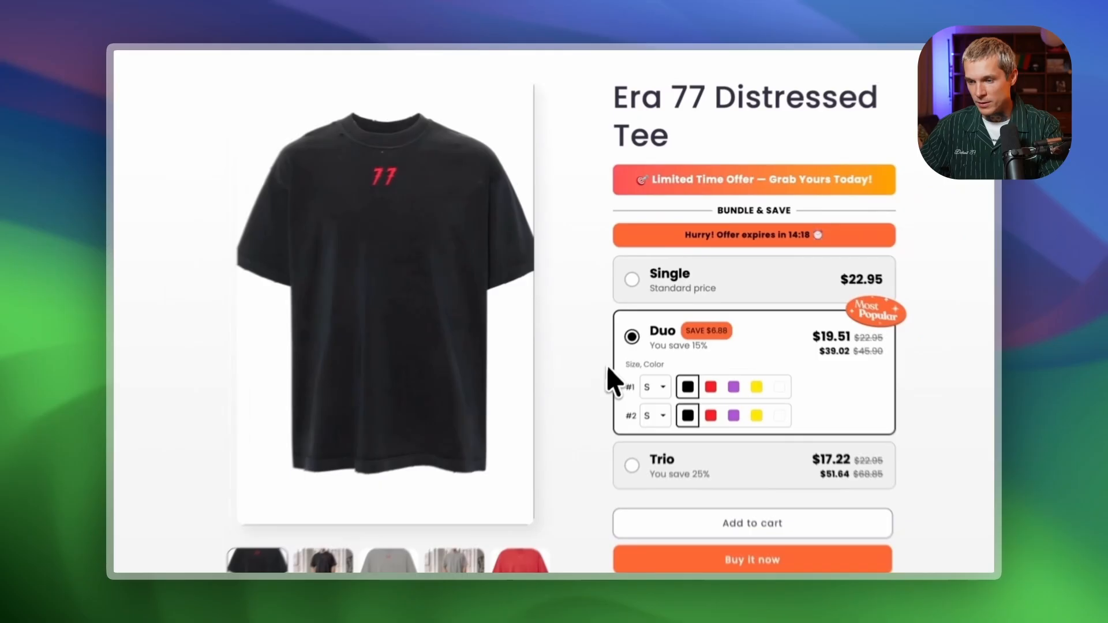
On the Era 77 Distressed Tee page, set shirt #2 to yellow and add the Duo to cart
{"action": "left_click", "coordinate": [732, 415]}
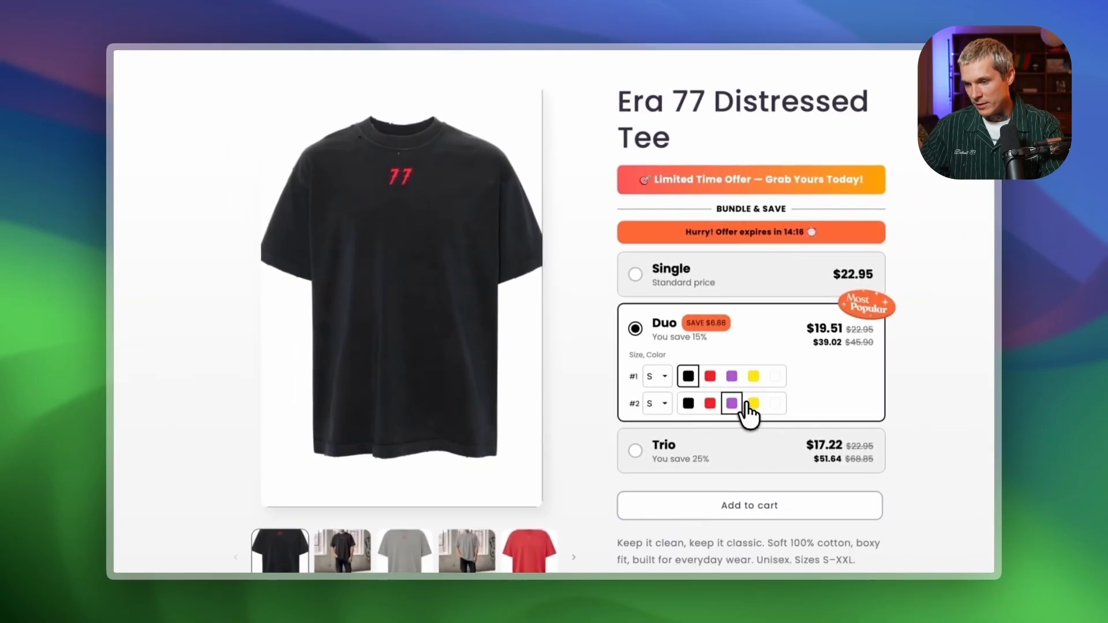
{"action": "left_click", "coordinate": [753, 402]}
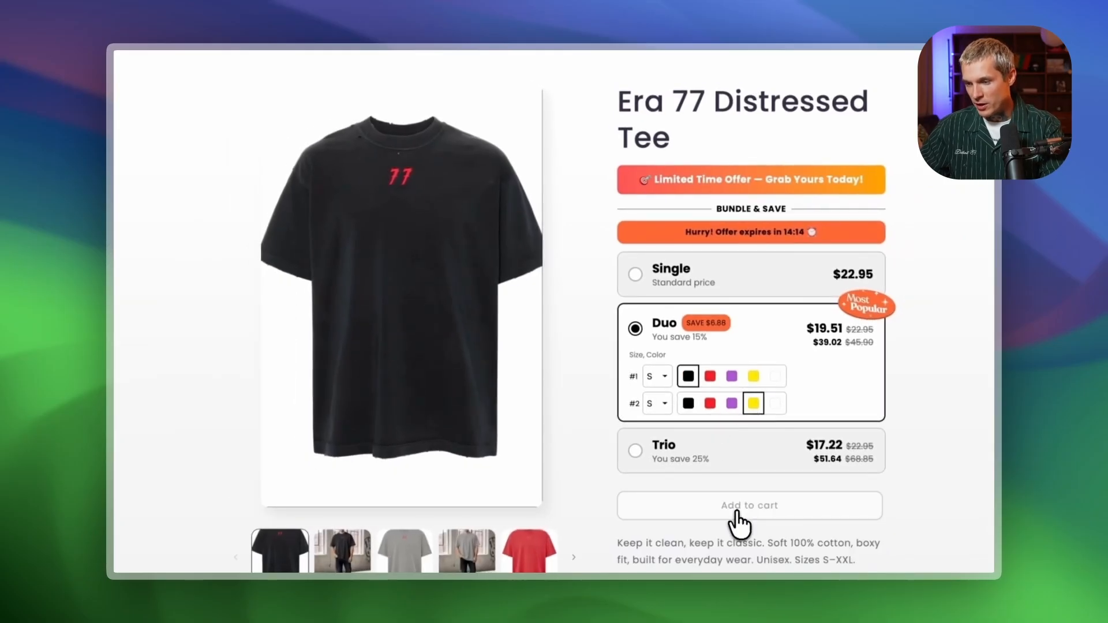
{"action": "left_click", "coordinate": [749, 506]}
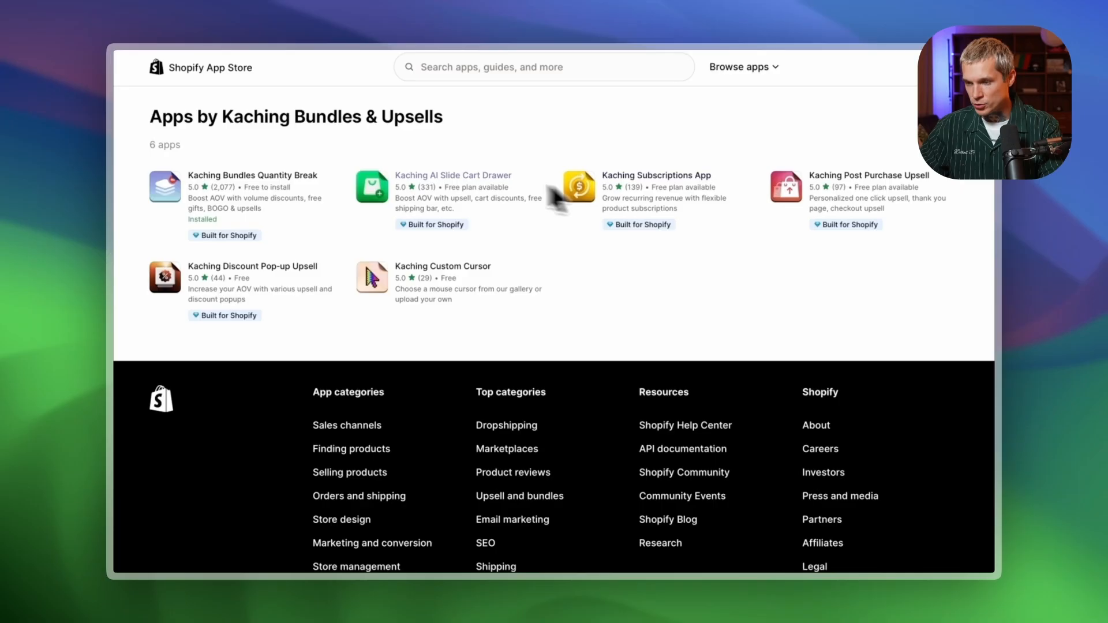
{"action": "mouse_move", "coordinate": [378, 193]}
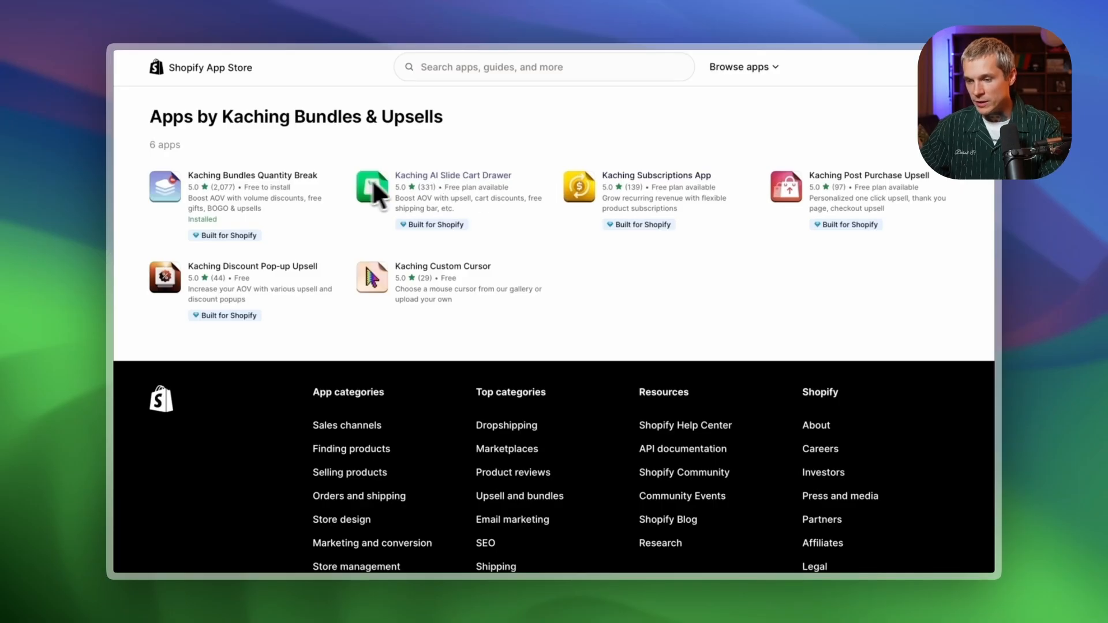
{"action": "mouse_move", "coordinate": [208, 156]}
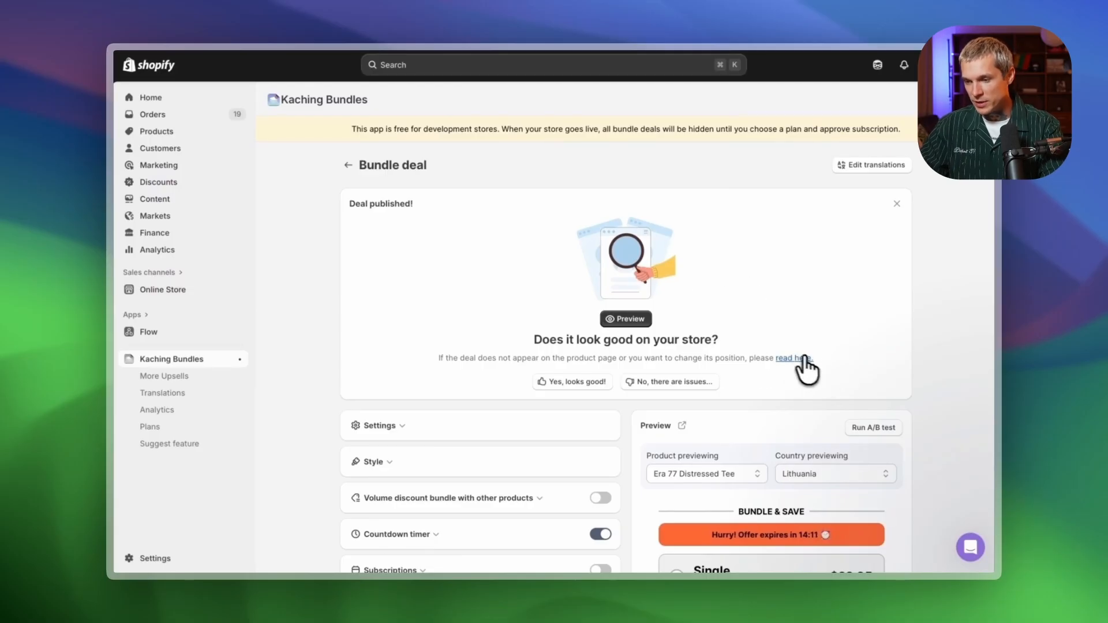
Open the 'read here' help on repositioning the published deal on product pages
{"action": "left_click", "coordinate": [969, 547]}
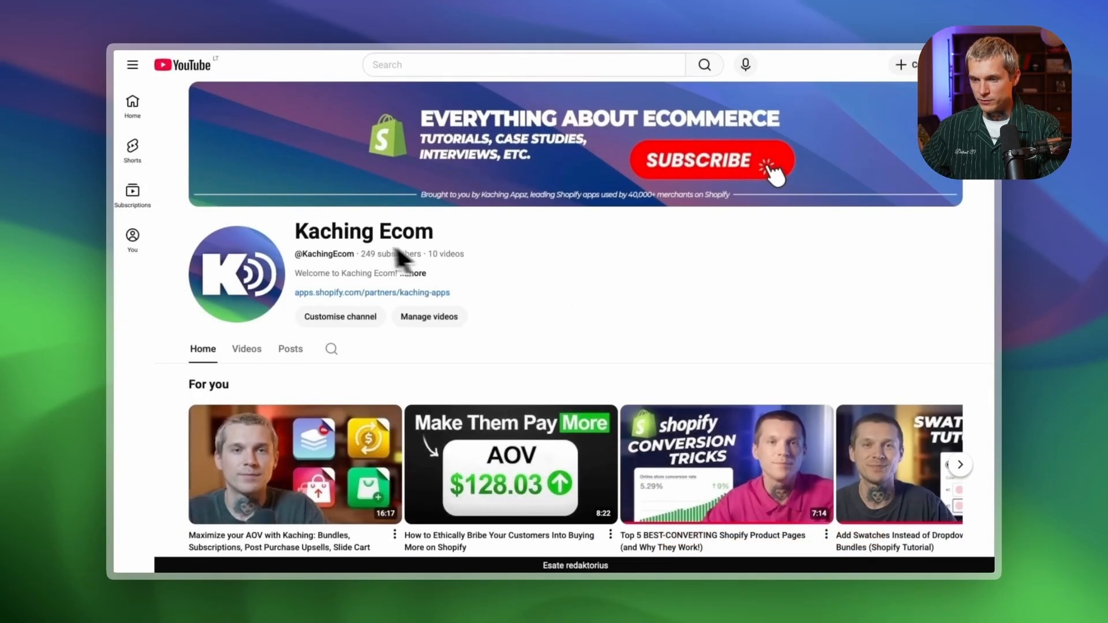
{"action": "mouse_move", "coordinate": [366, 257]}
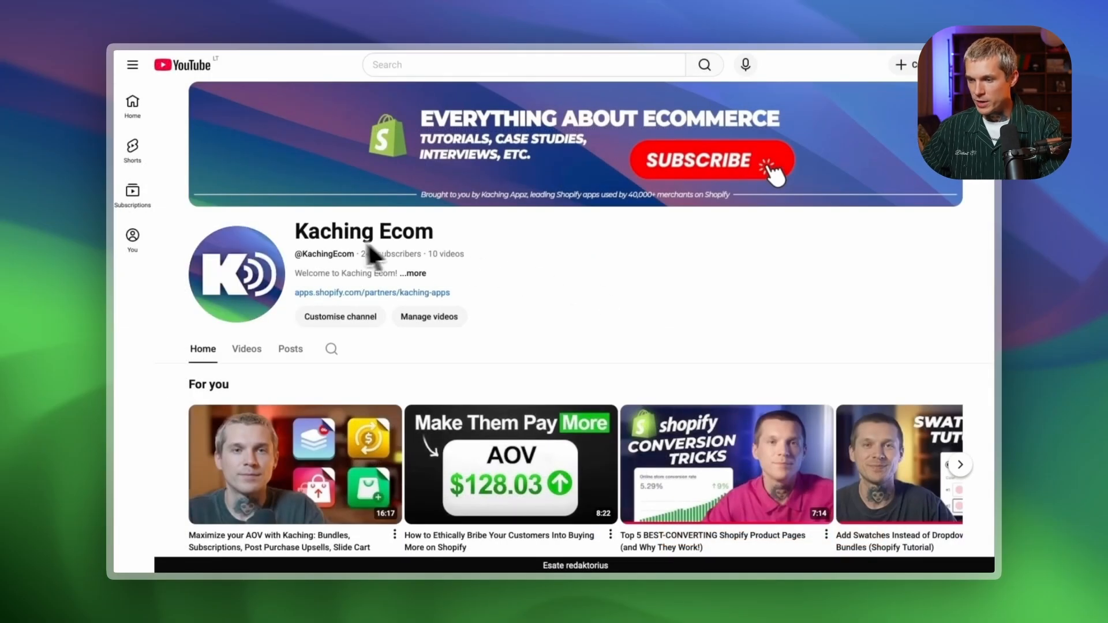
{"action": "scroll", "scroll_direction": "down", "scroll_amount": 3}
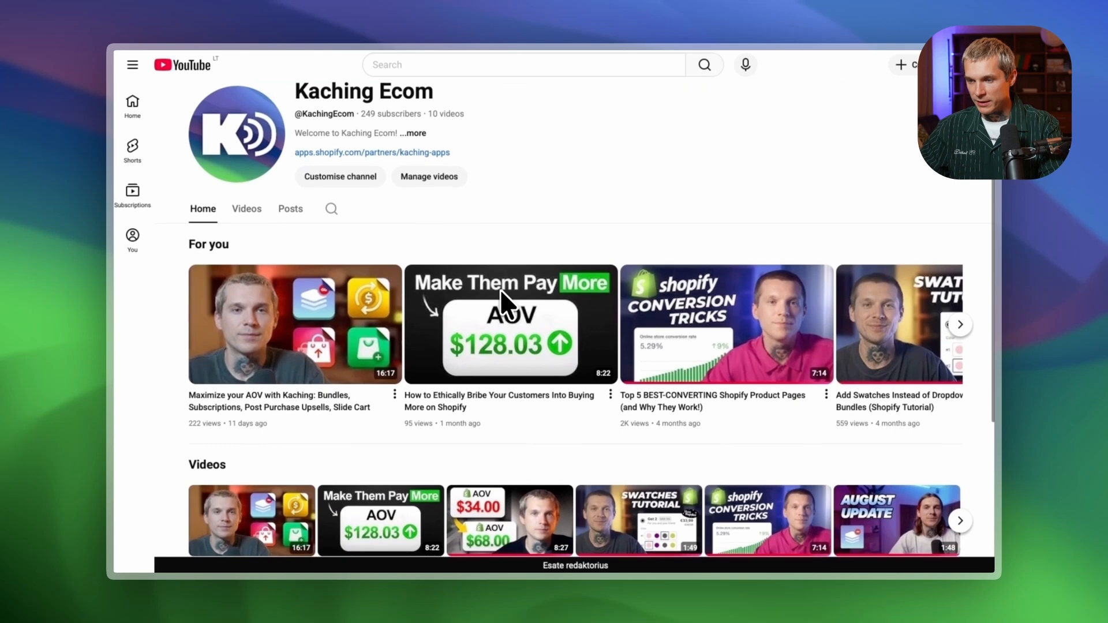
{"action": "scroll", "scroll_direction": "down", "scroll_amount": 3}
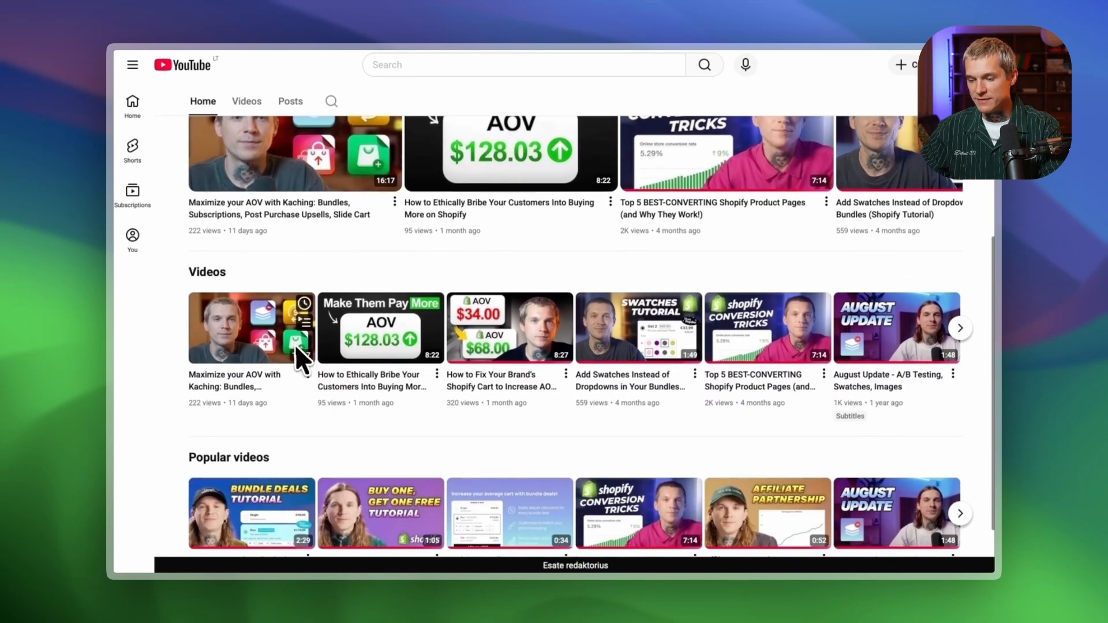
{"action": "mouse_move", "coordinate": [727, 357]}
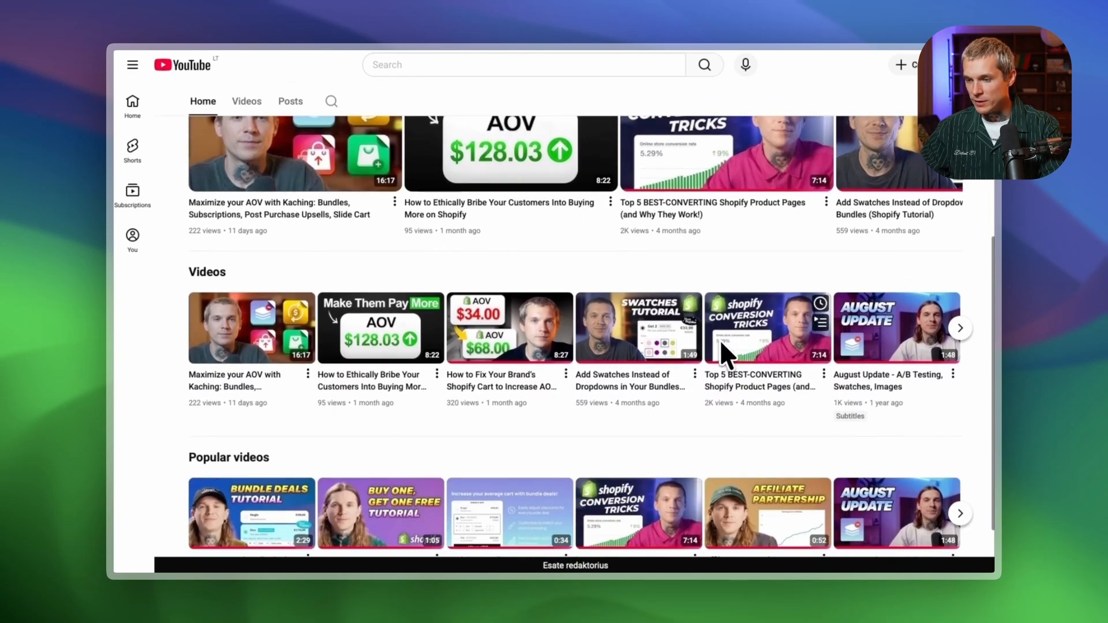